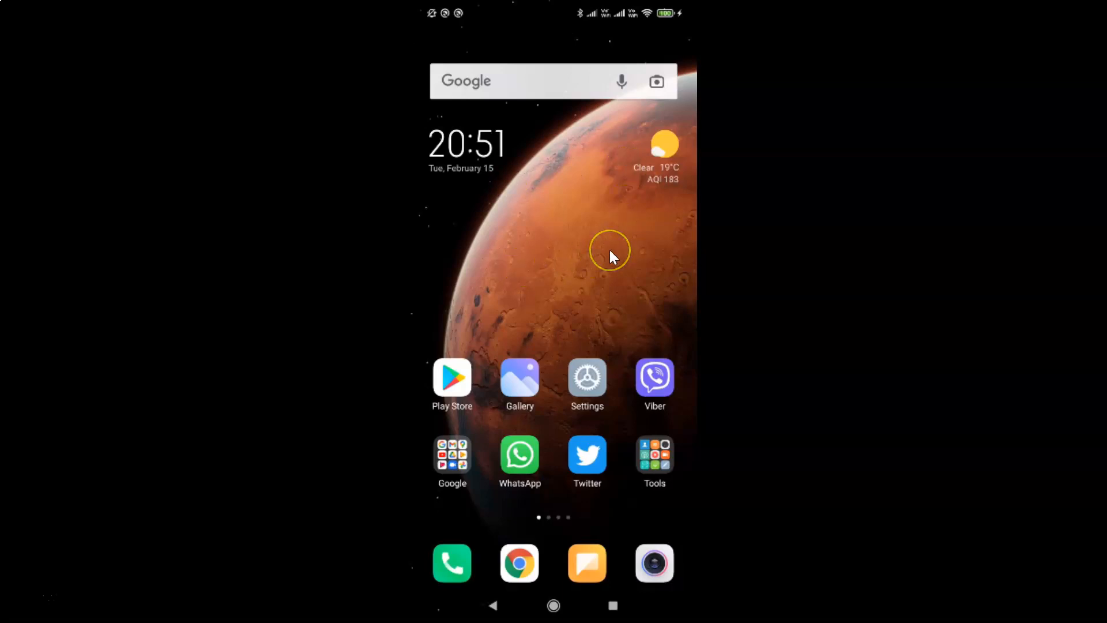
mouse_move(615, 257)
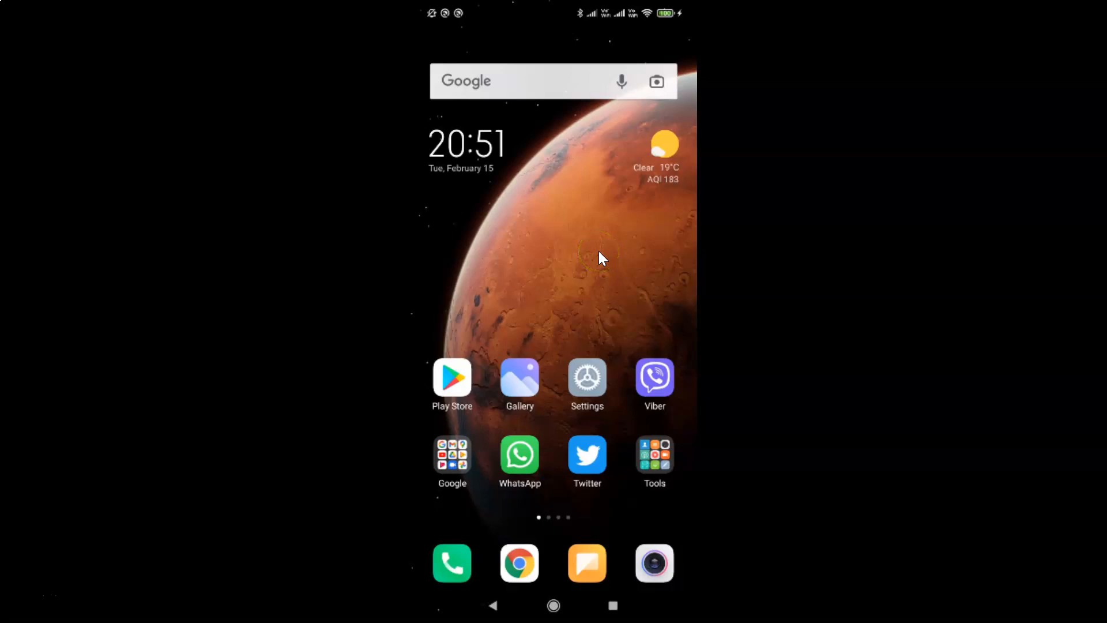
Launch the Settings app from the home screen to its main list.
left_click(587, 373)
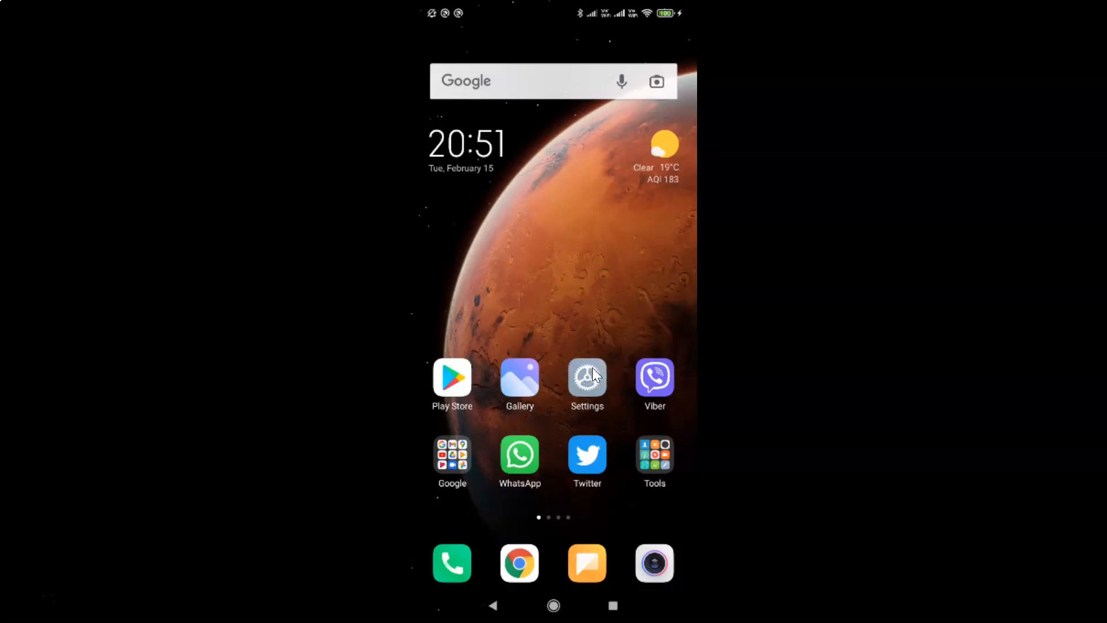
left_click(587, 378)
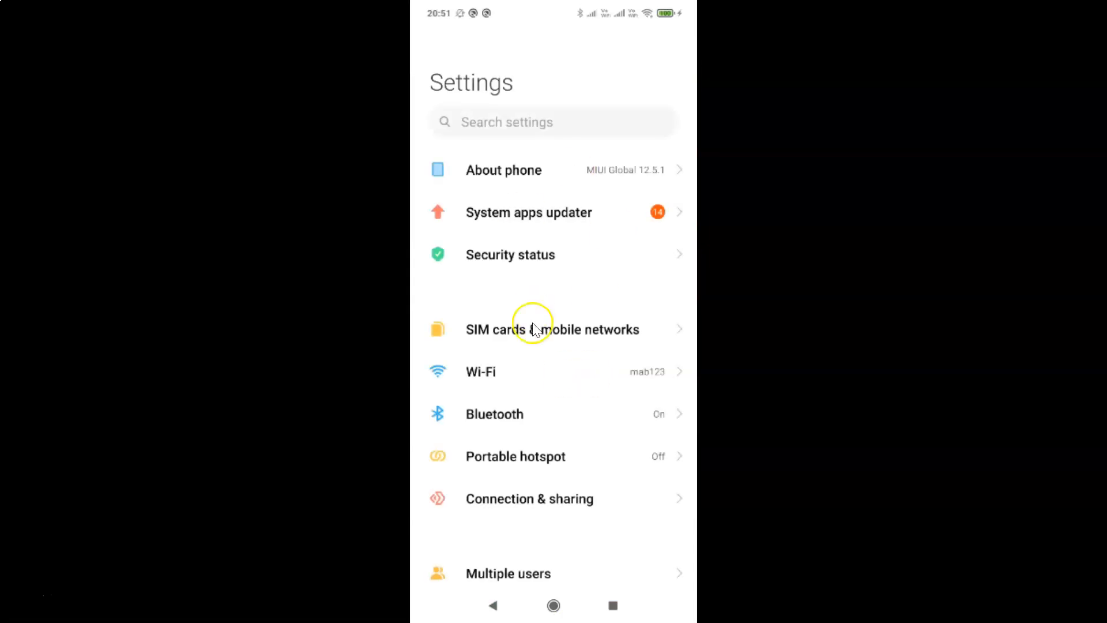
mouse_move(589, 300)
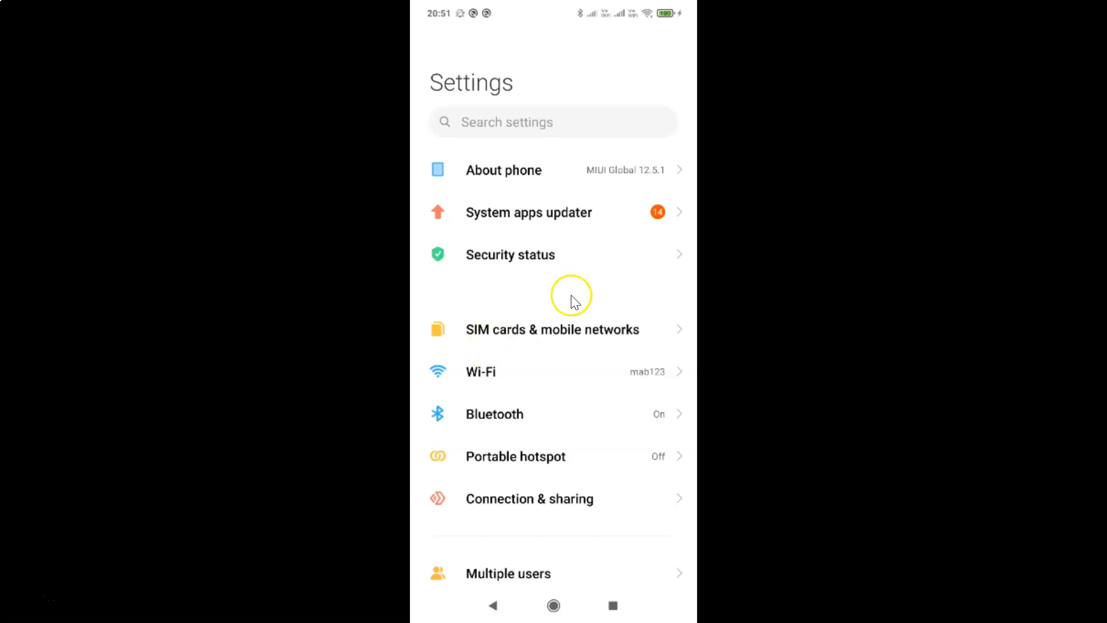
mouse_move(512, 173)
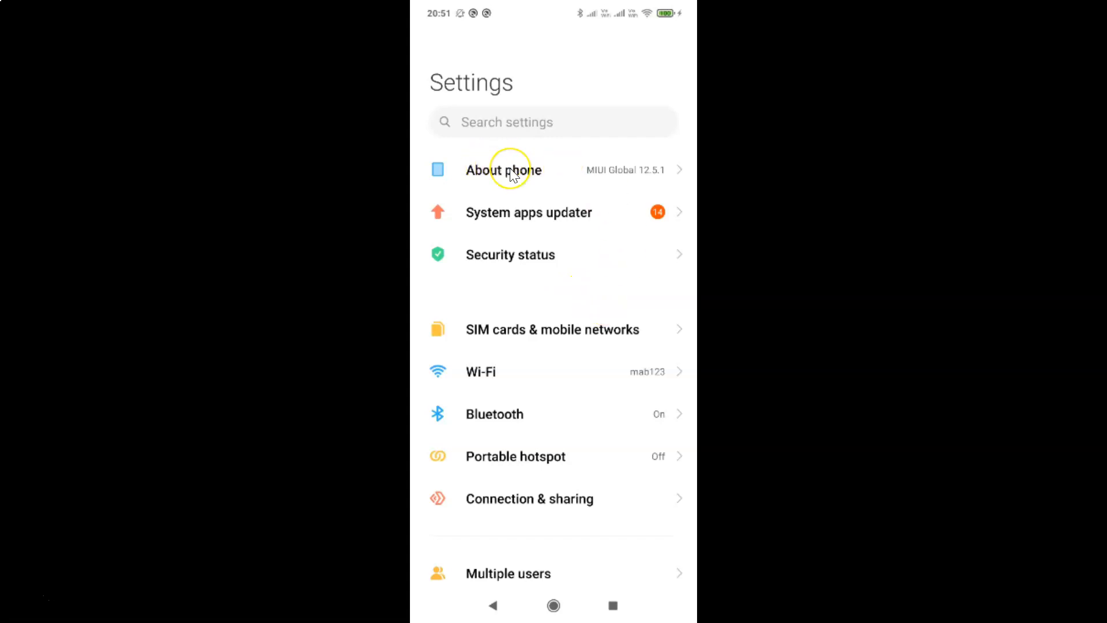
Show the About phone page with the Redmi Note 7 Pro name and MIUI version.
left_click(504, 170)
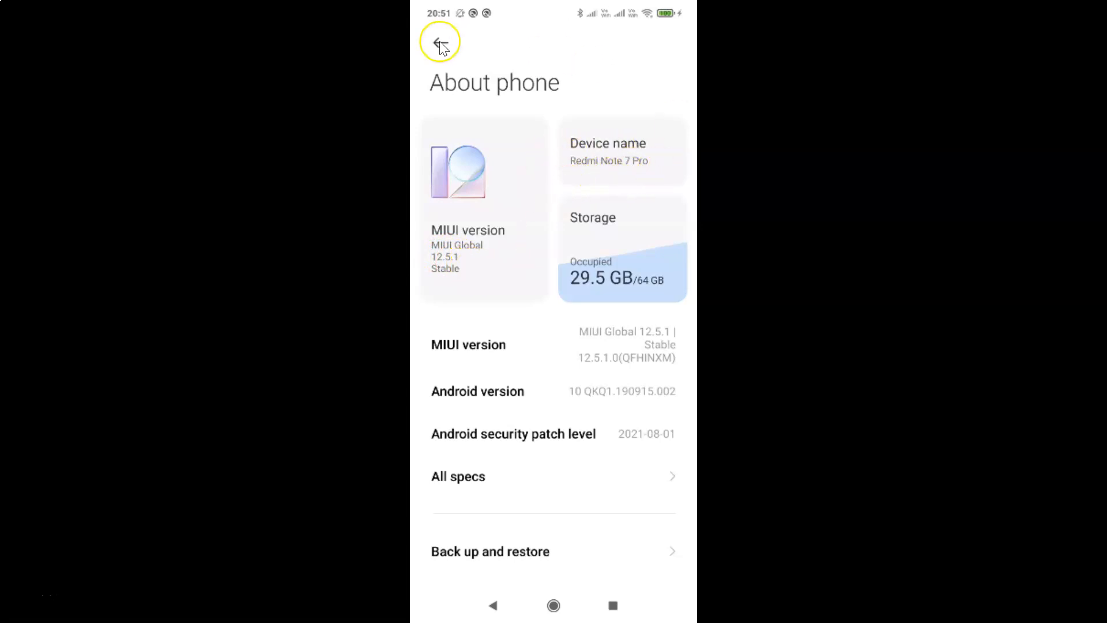
Return to the main list and go to the Battery page with remaining time and saver options.
left_click(439, 42)
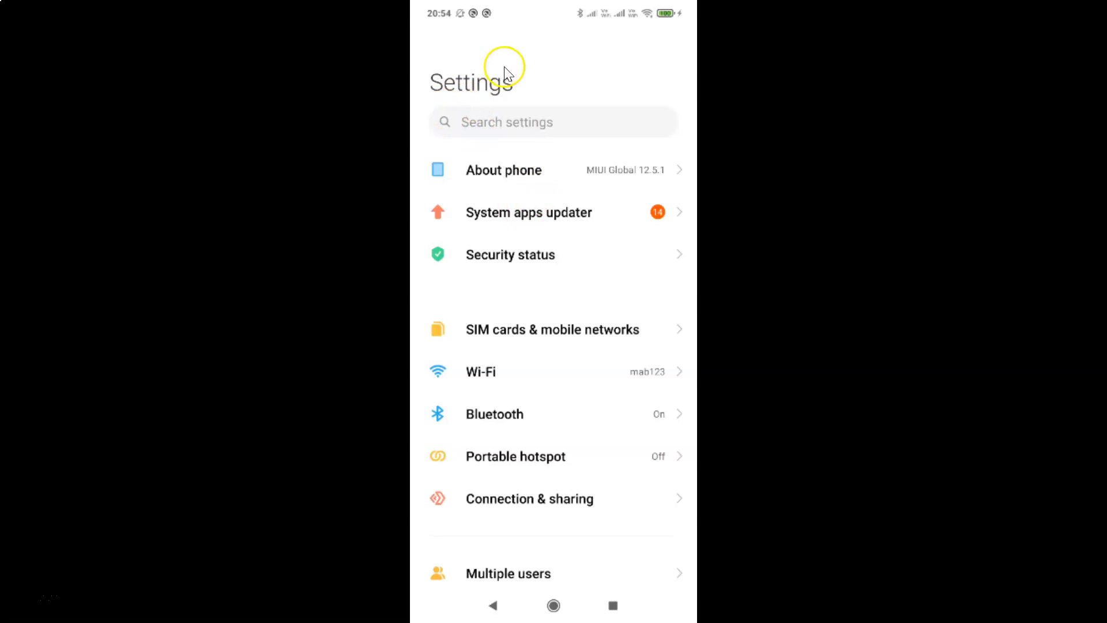
mouse_move(566, 233)
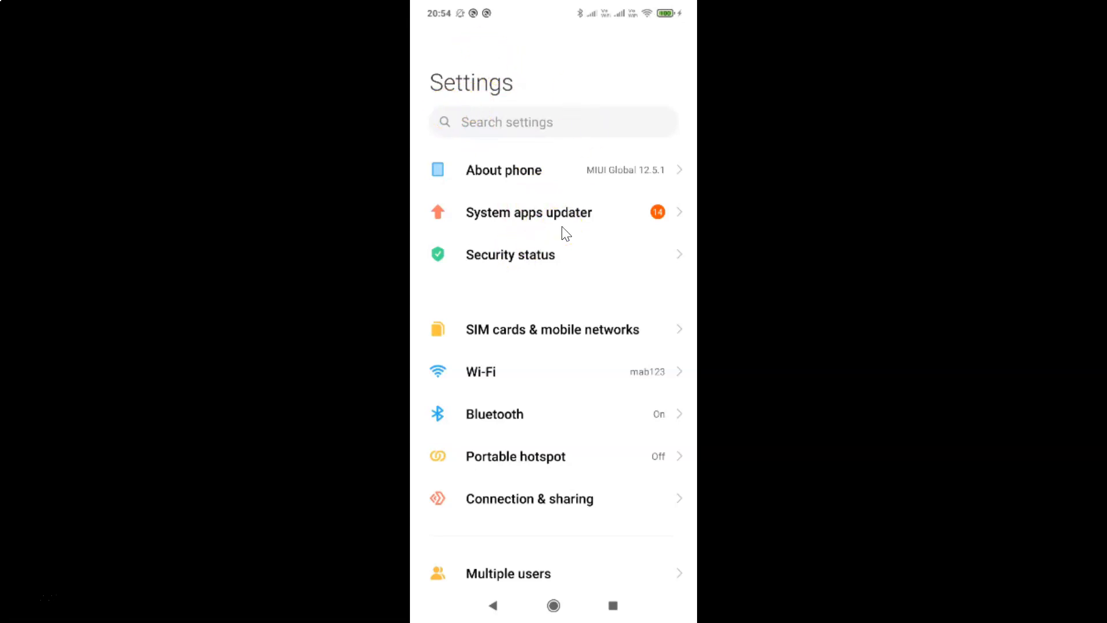
scroll("down", 3)
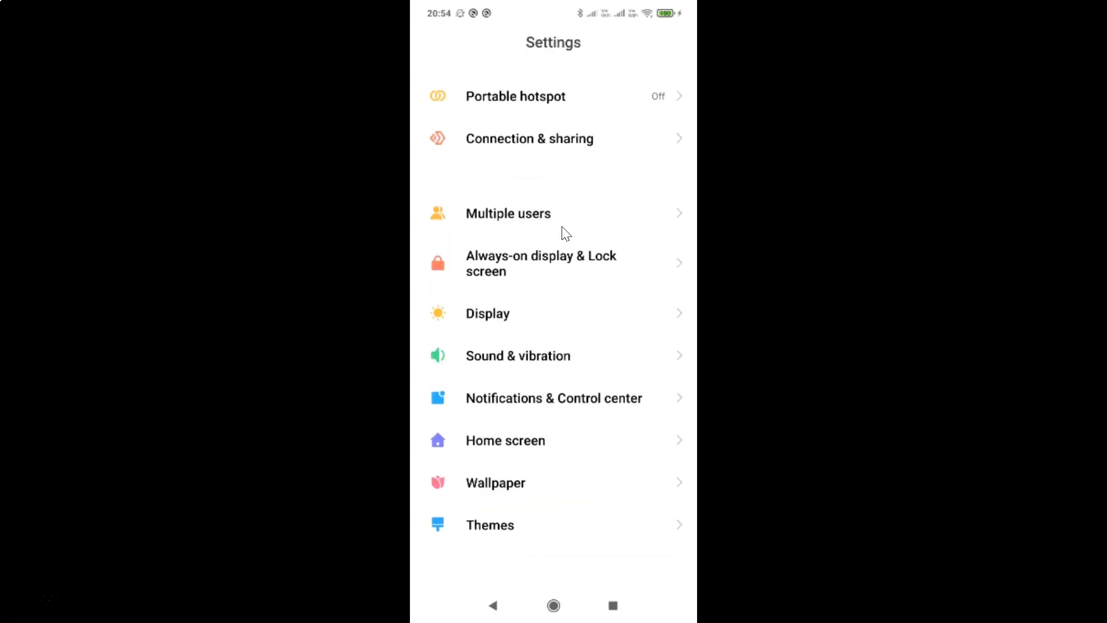
scroll("down", 3)
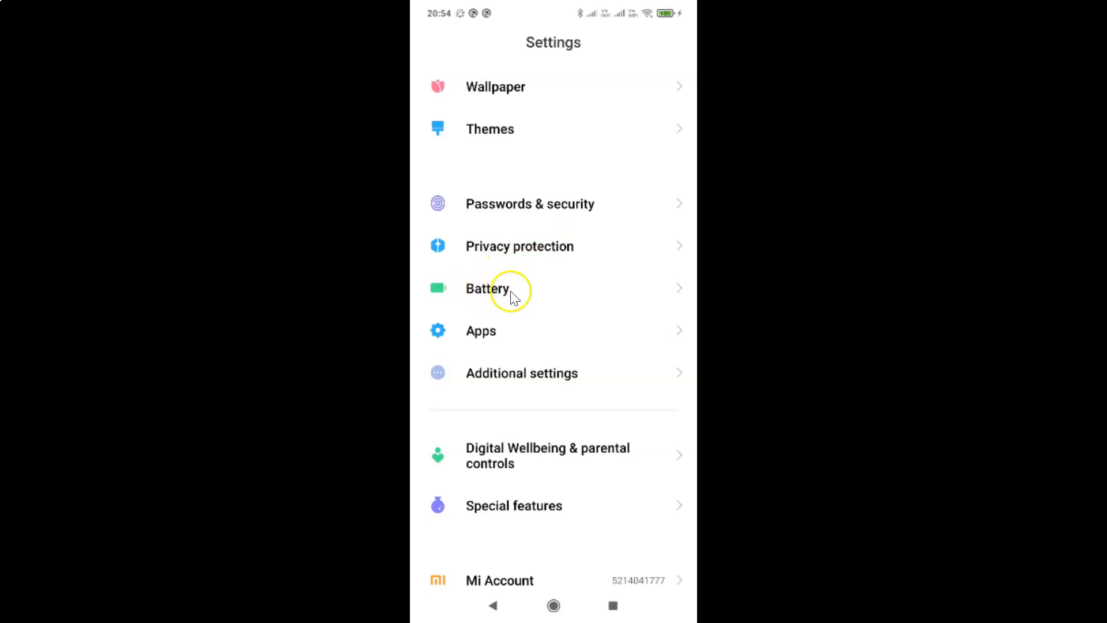
left_click(487, 288)
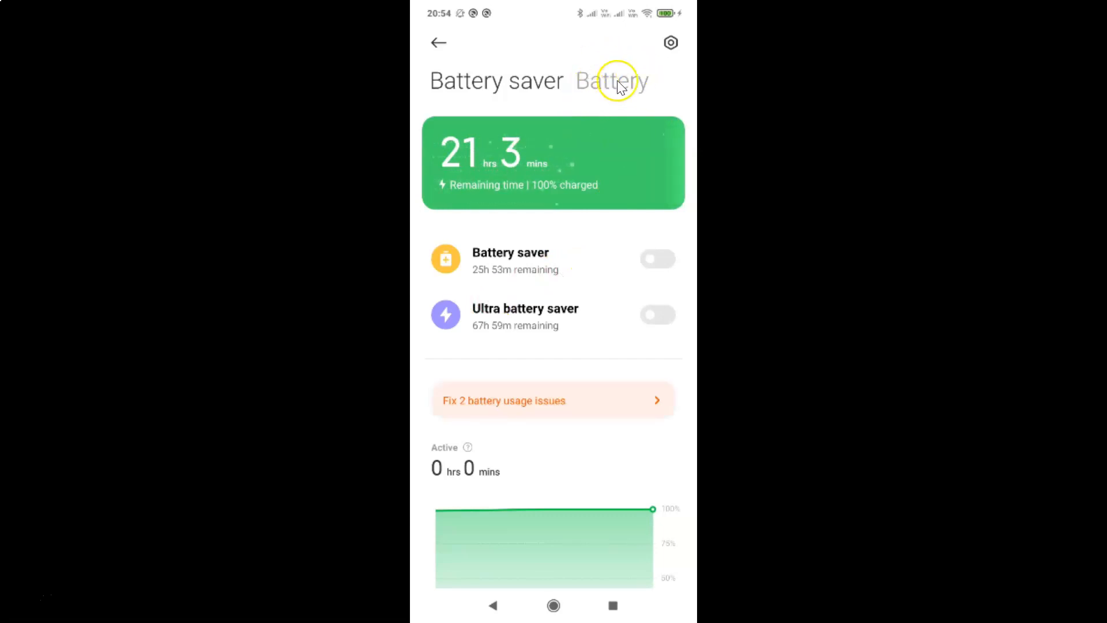
Check the battery usage details showing 26 °C temperature, then go back to the main list.
left_click(611, 80)
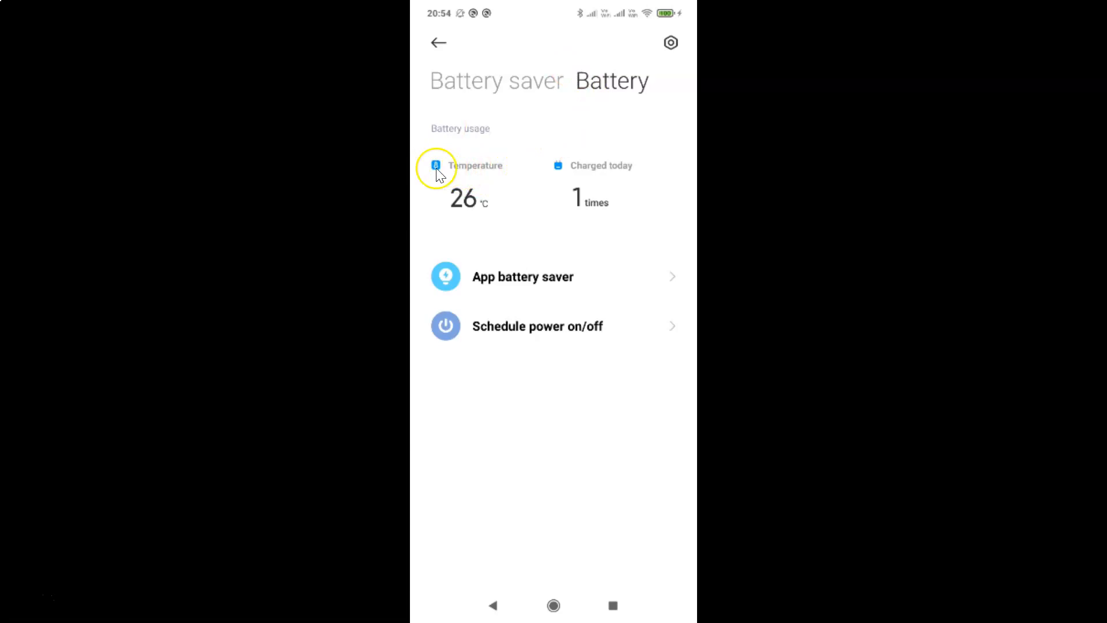
mouse_move(507, 196)
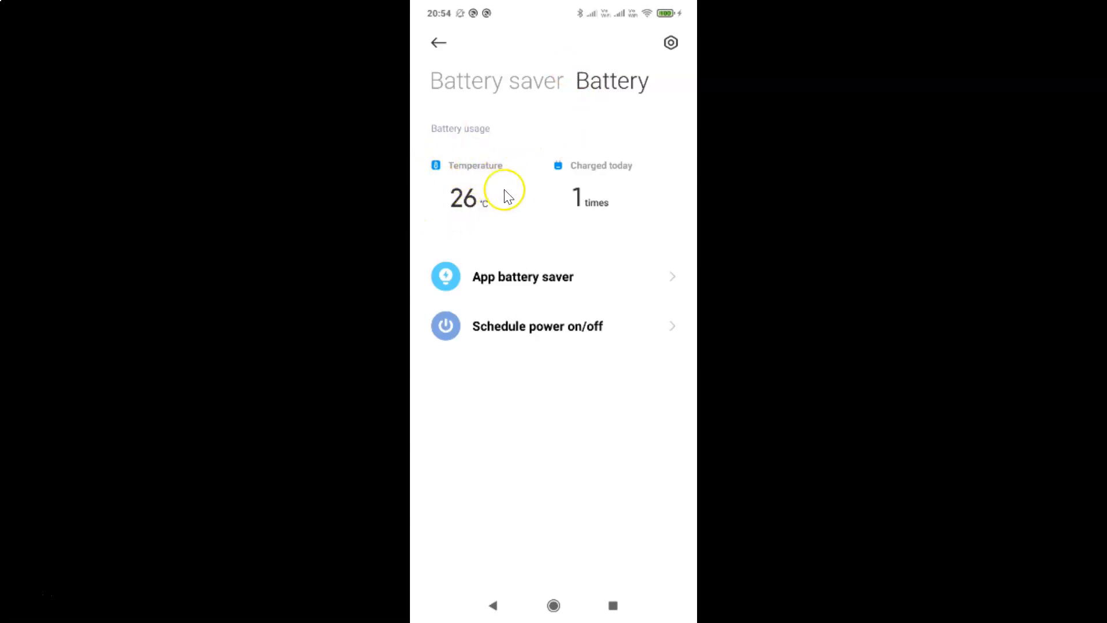
mouse_move(460, 206)
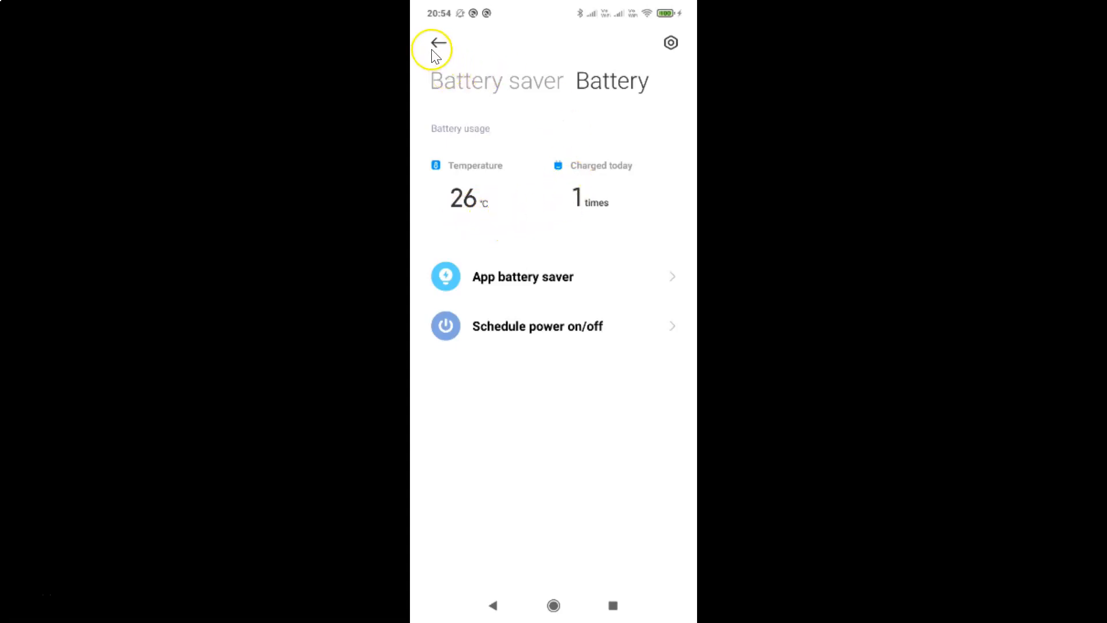
left_click(436, 43)
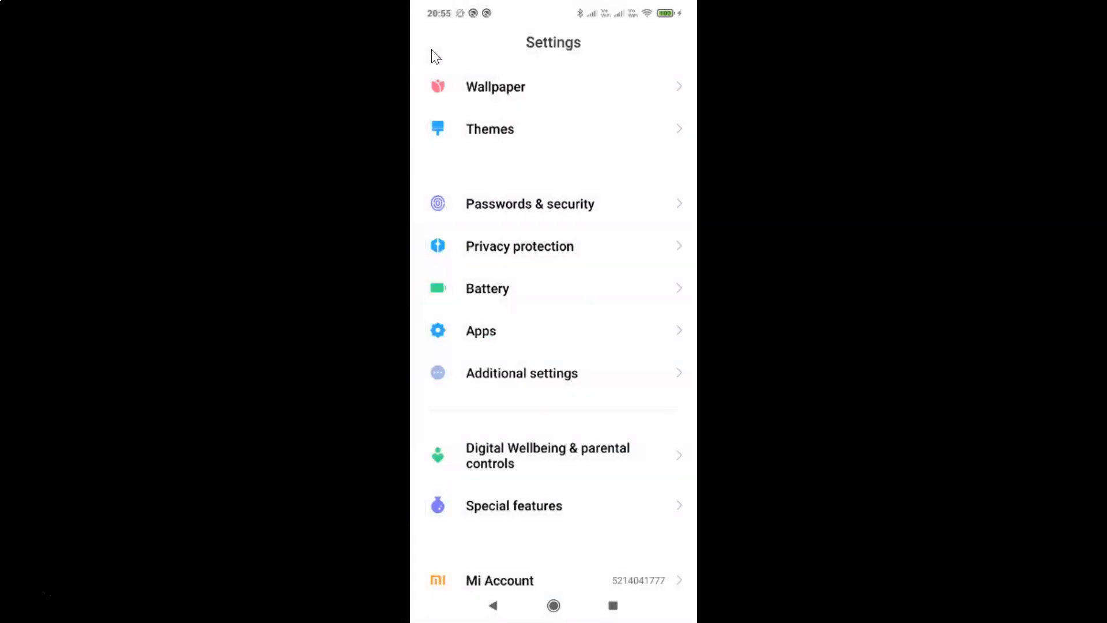